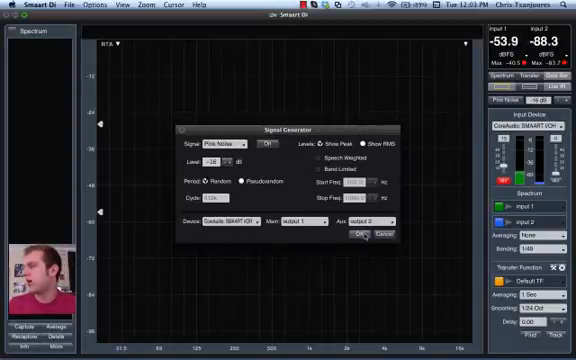
Step: Confirm pink noise at -16 dB on SMAART I/O outputs 1 and 2
left_click(357, 233)
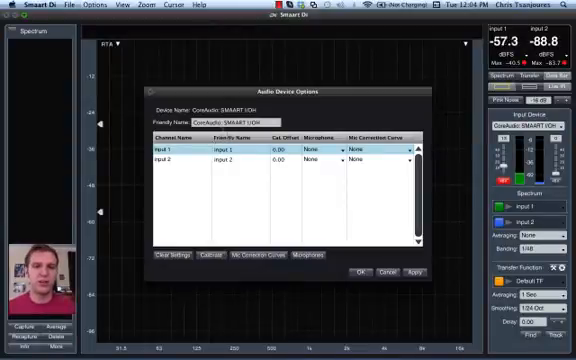
Step: Rename the first input channel's friendly name, typing 'Mic'
double_click(235, 143)
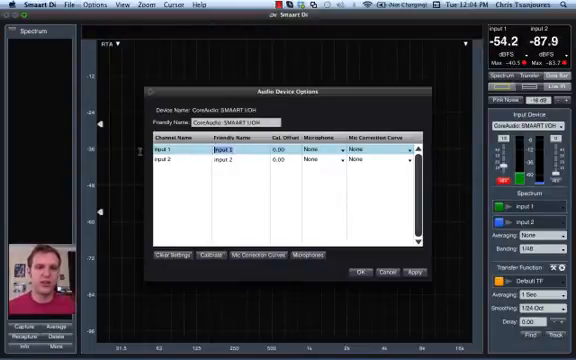
type("Mic")
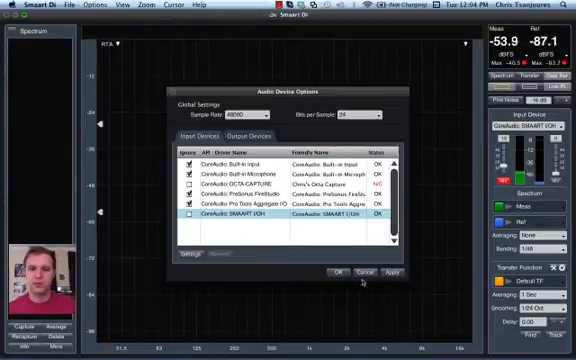
left_click(339, 271)
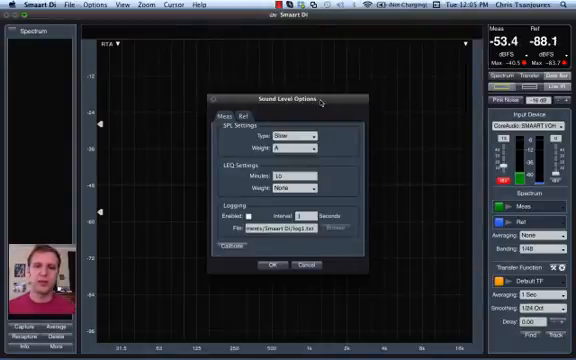
Step: Start Meas amplitude calibration and name a new 6.90 mV/Pa microphone
left_click(234, 116)
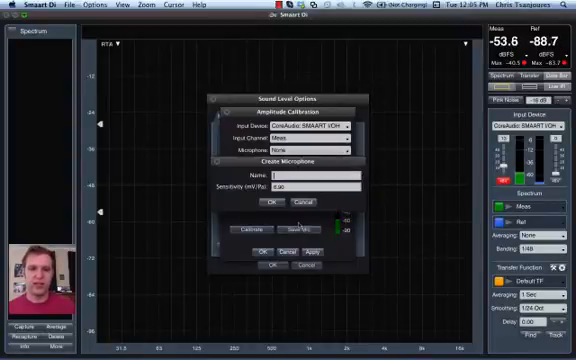
type("M")
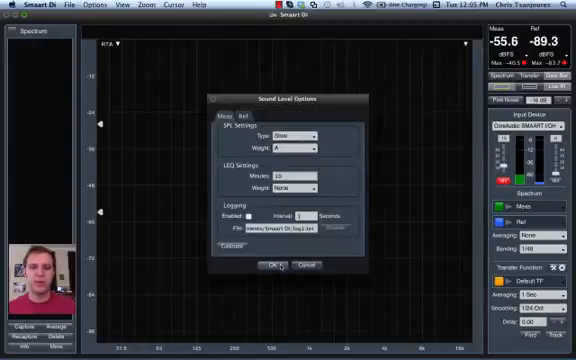
Step: Accept the sound level settings and display Meas in dBA SPL Slow
left_click(273, 264)
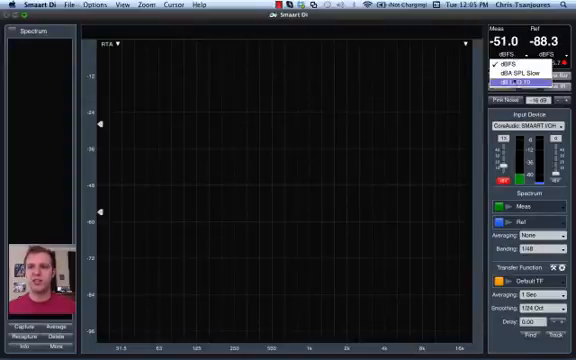
left_click(515, 71)
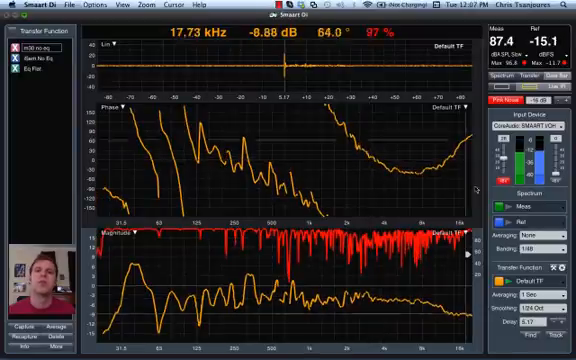
Step: Capture the live transfer function measurement as a new trace
left_click(18, 322)
type("10 st")
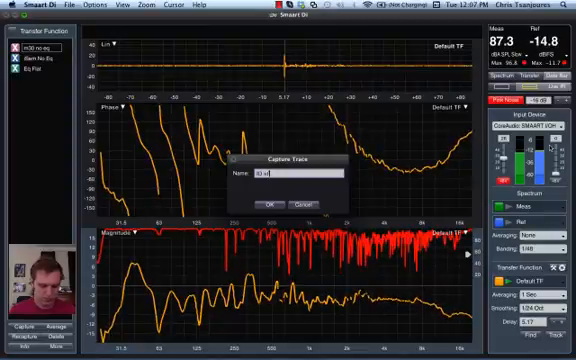
left_click(270, 203)
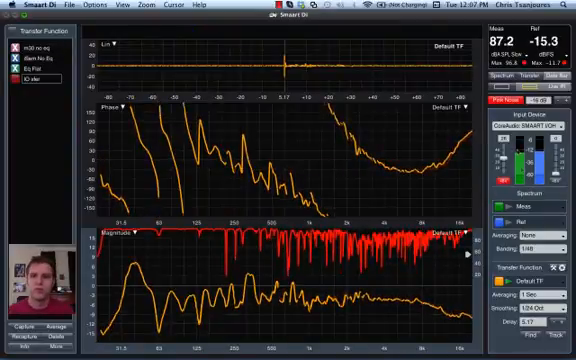